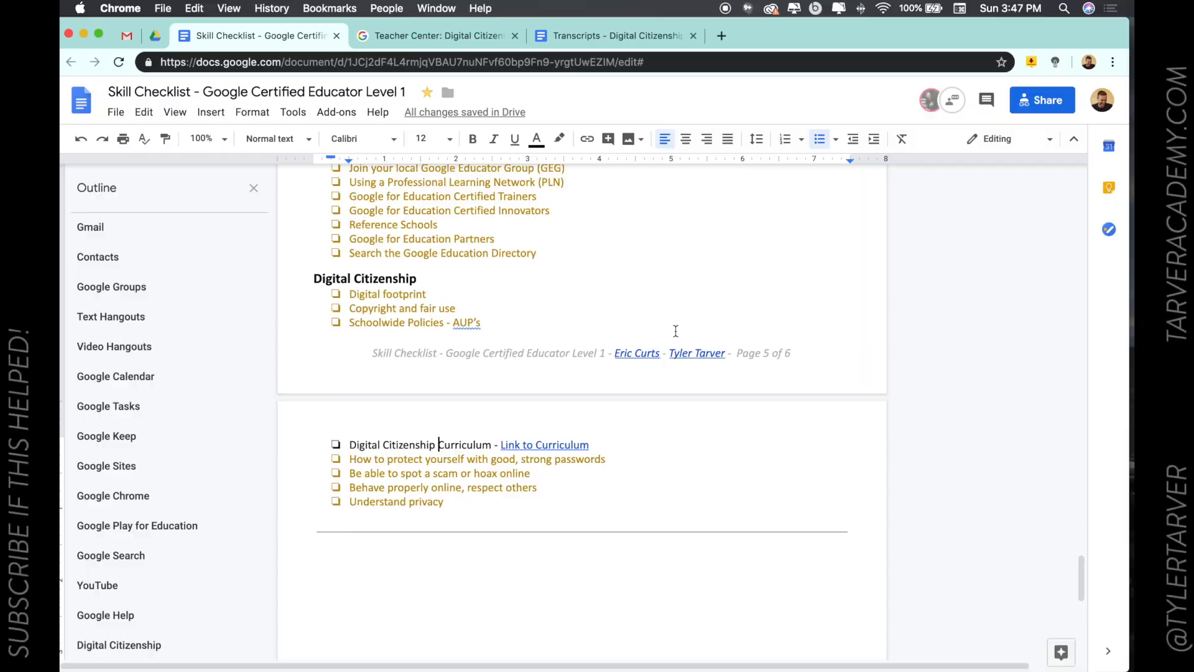
{"action": "mouse_move", "coordinate": [697, 352]}
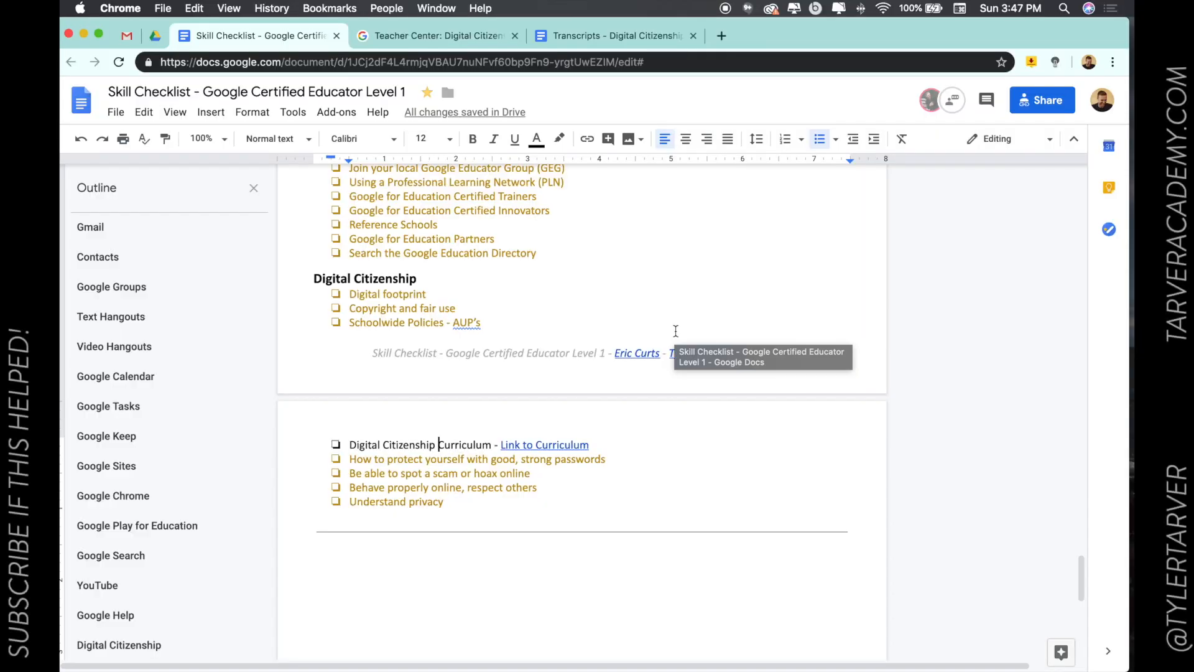
{"action": "mouse_move", "coordinate": [687, 277]}
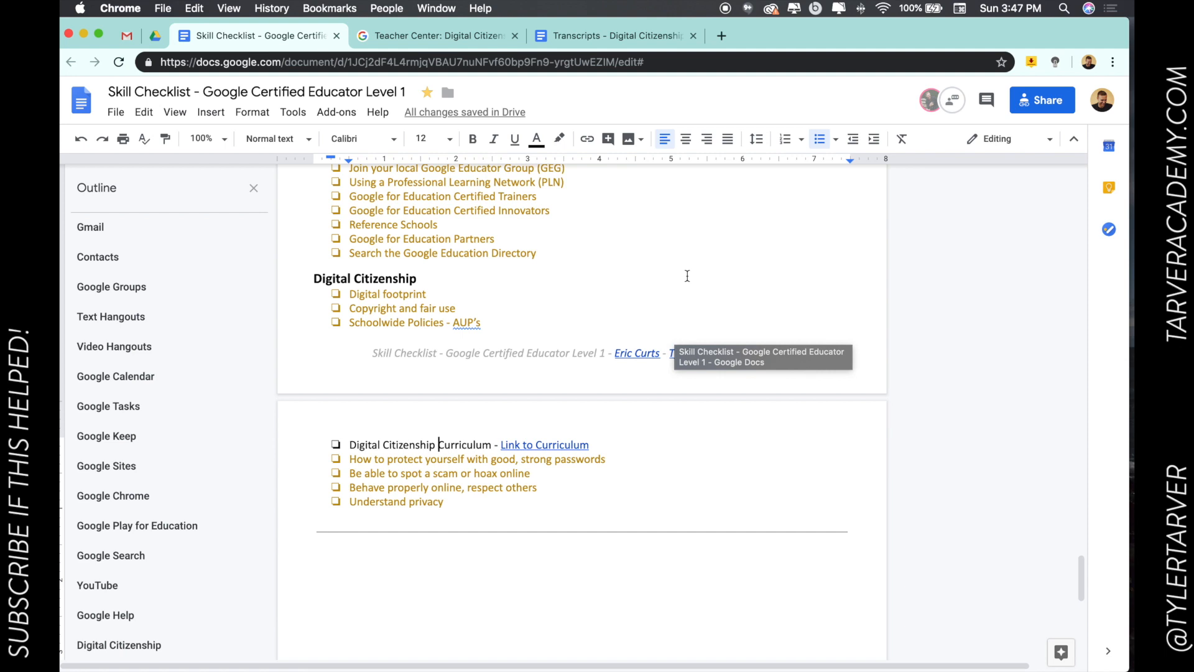
{"action": "mouse_move", "coordinate": [501, 402]}
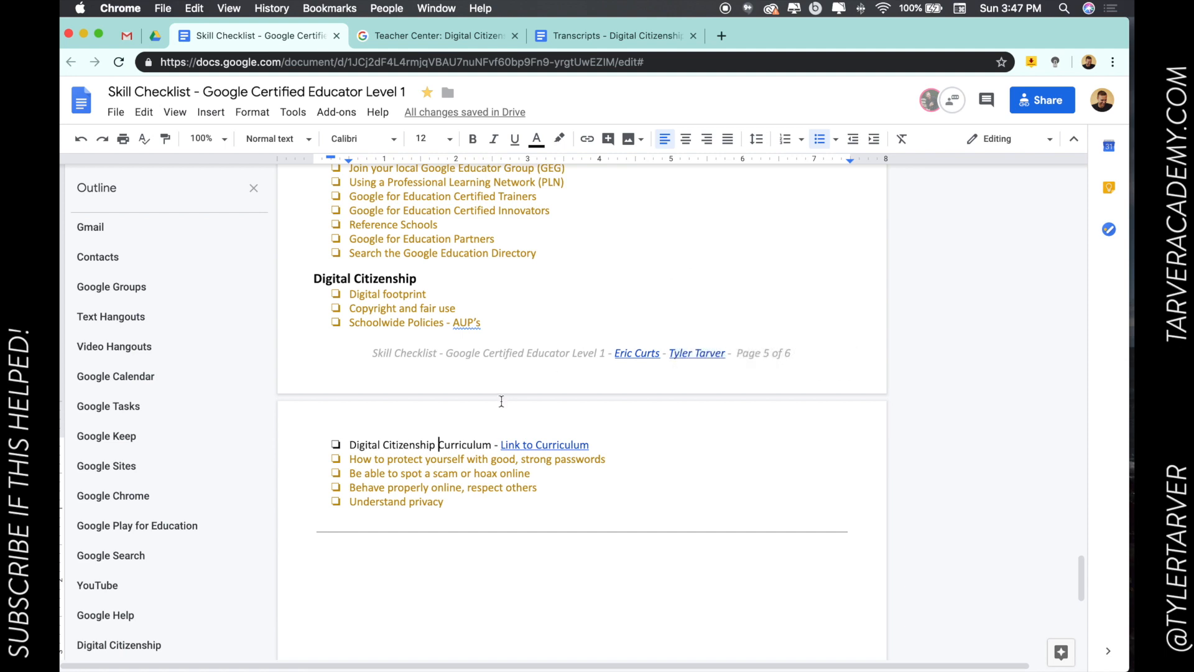
{"action": "mouse_move", "coordinate": [413, 443]}
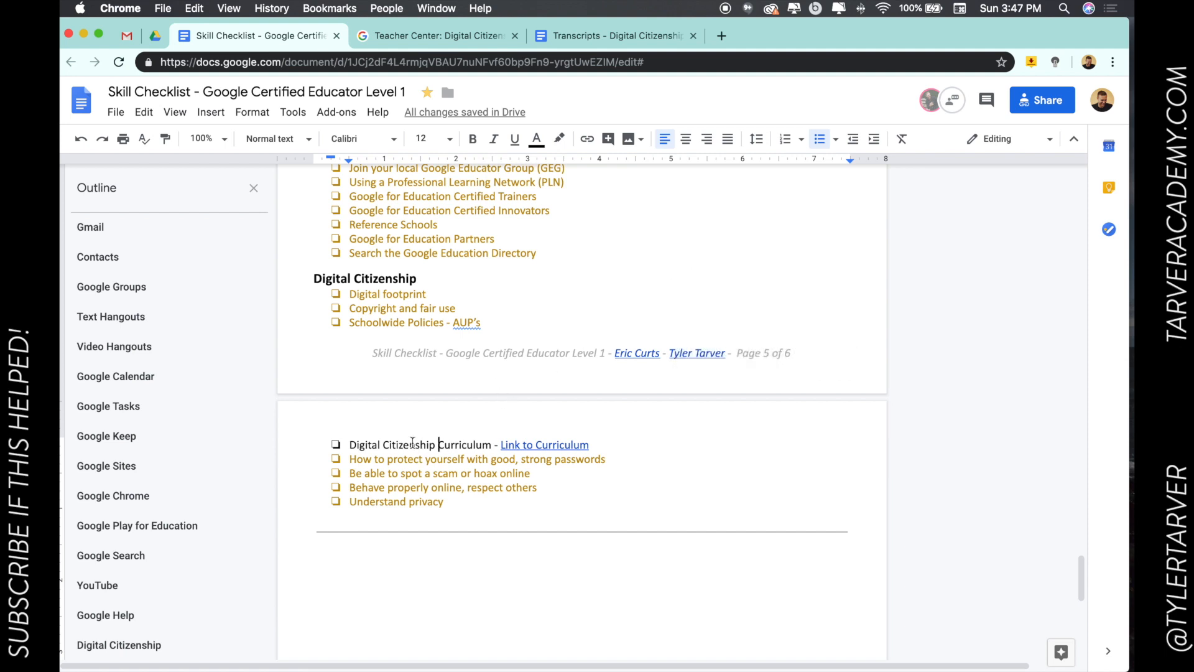
- Select and review the Digital Citizenship Curriculum item in the skill checklist document
{"action": "double_click", "coordinate": [409, 444]}
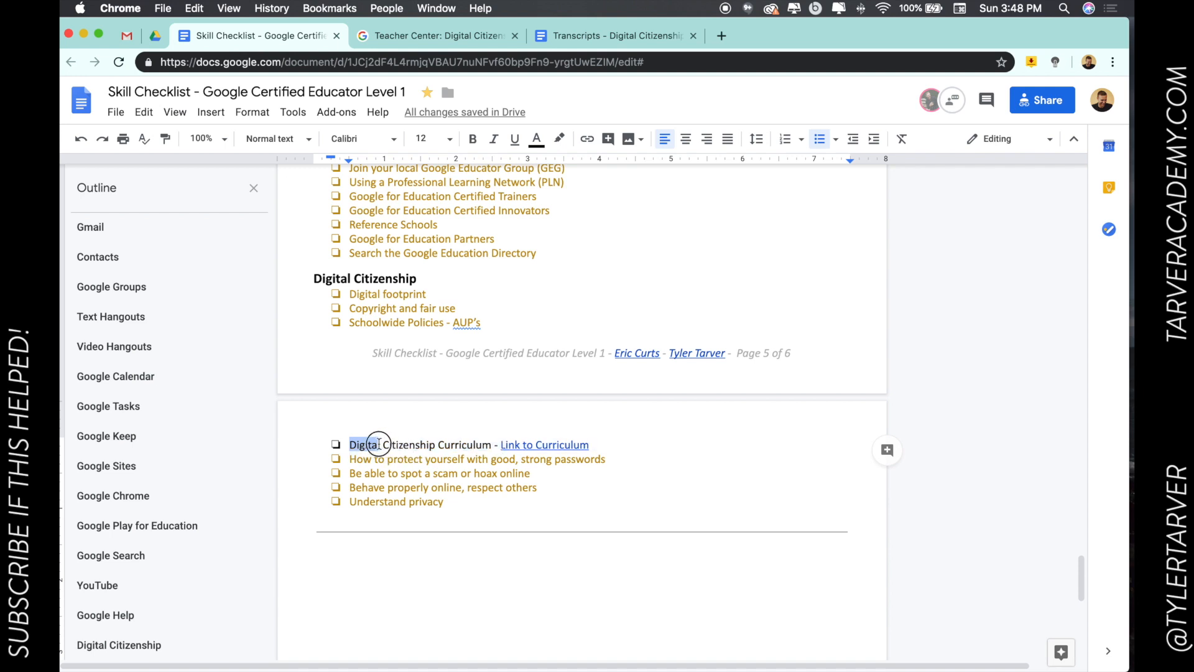
{"action": "scroll", "scroll_direction": "up", "scroll_amount": 3}
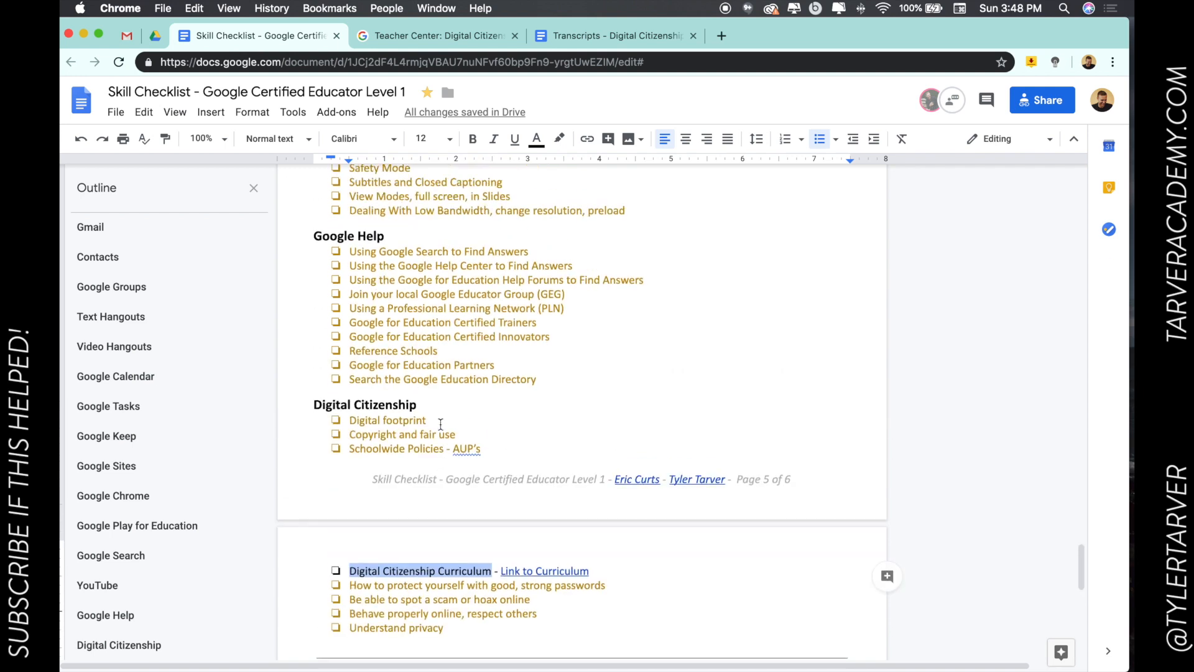
{"action": "scroll", "scroll_direction": "up", "scroll_amount": 3}
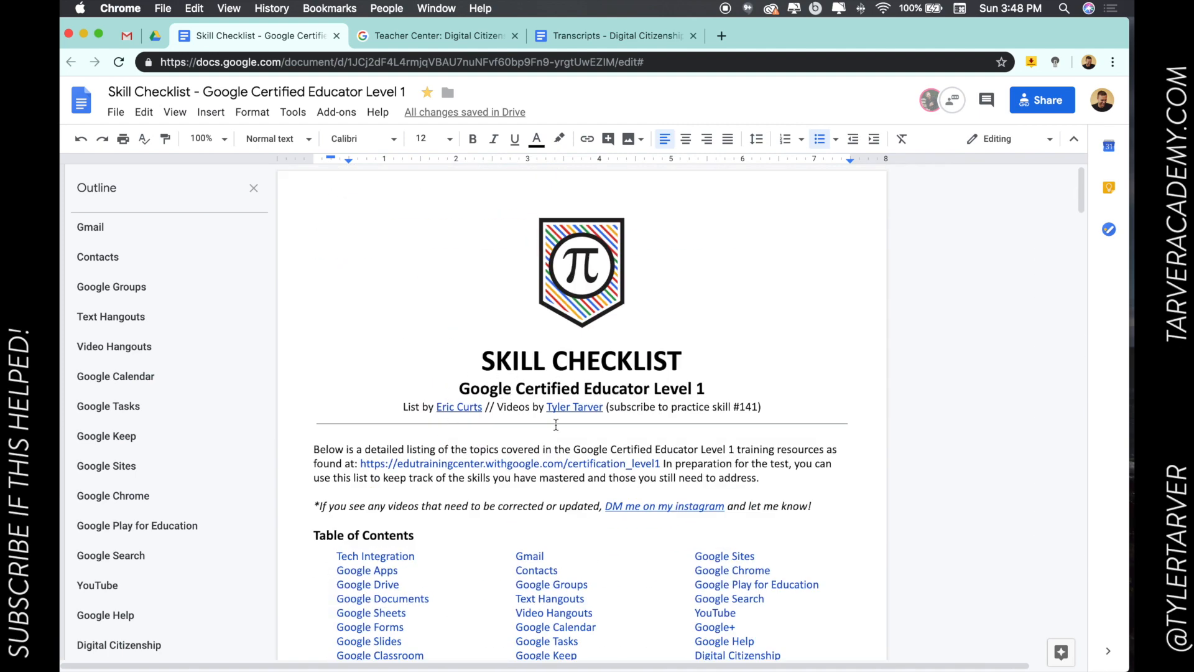
{"action": "scroll", "scroll_direction": "down", "scroll_amount": 3}
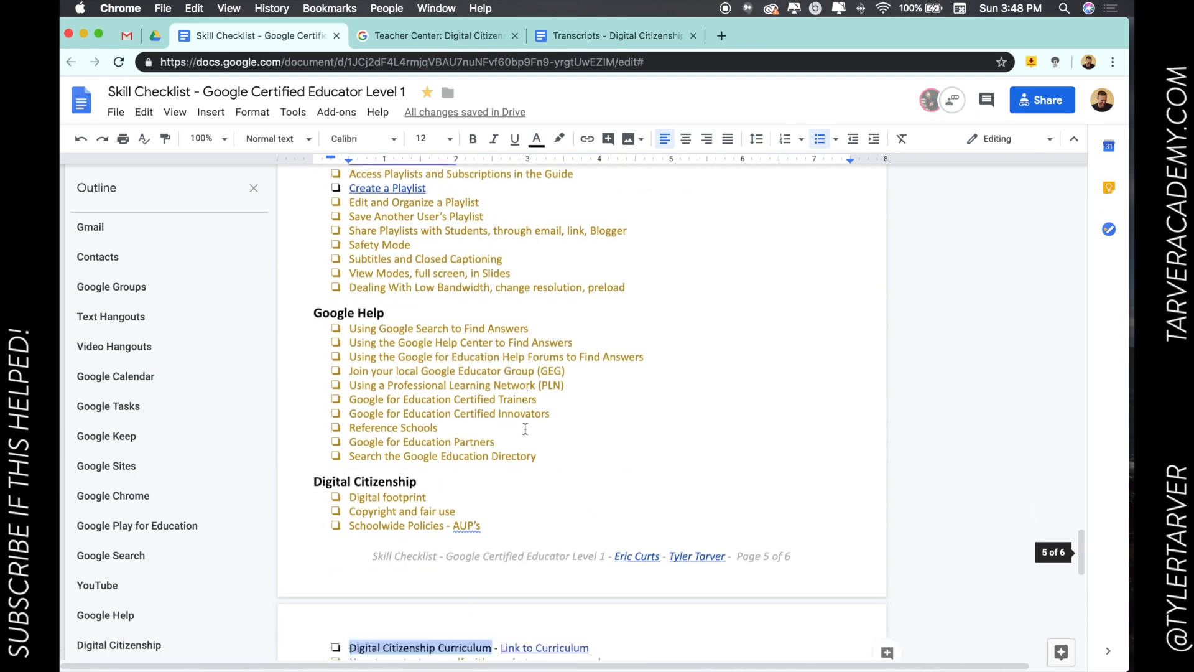
{"action": "scroll", "scroll_direction": "down", "scroll_amount": 3}
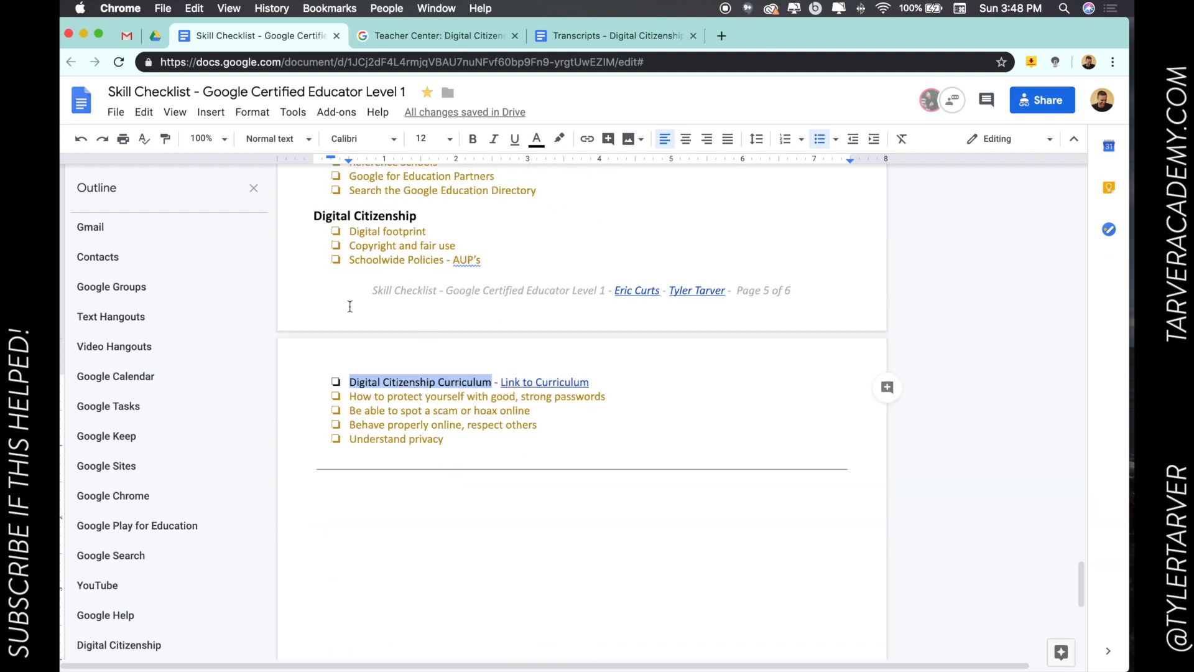
{"action": "left_click", "coordinate": [544, 381]}
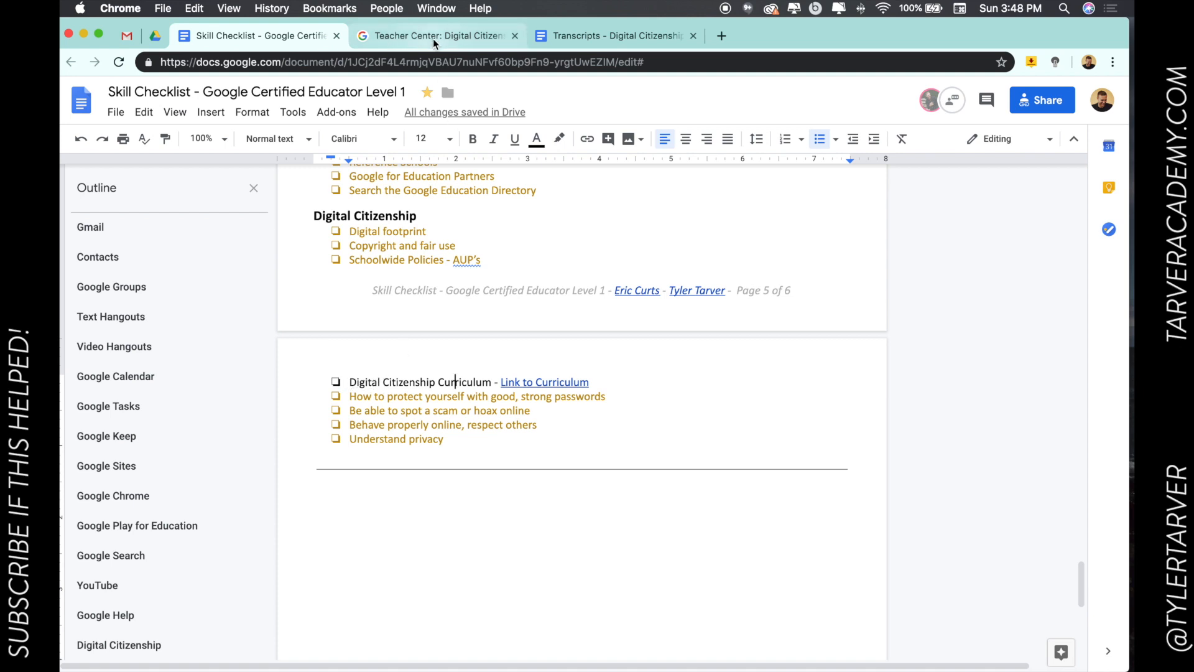
- Switch to the Digital Citizenship and Safety Course page and look over its introduction and units
{"action": "left_click", "coordinate": [434, 35]}
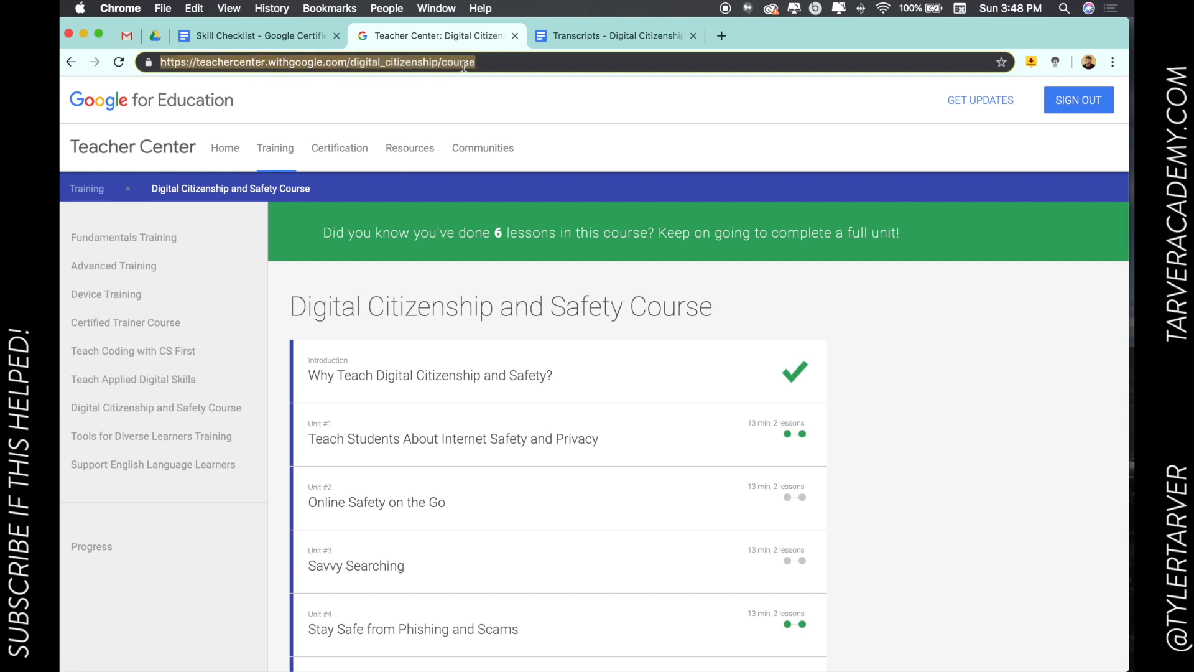
{"action": "mouse_move", "coordinate": [512, 321]}
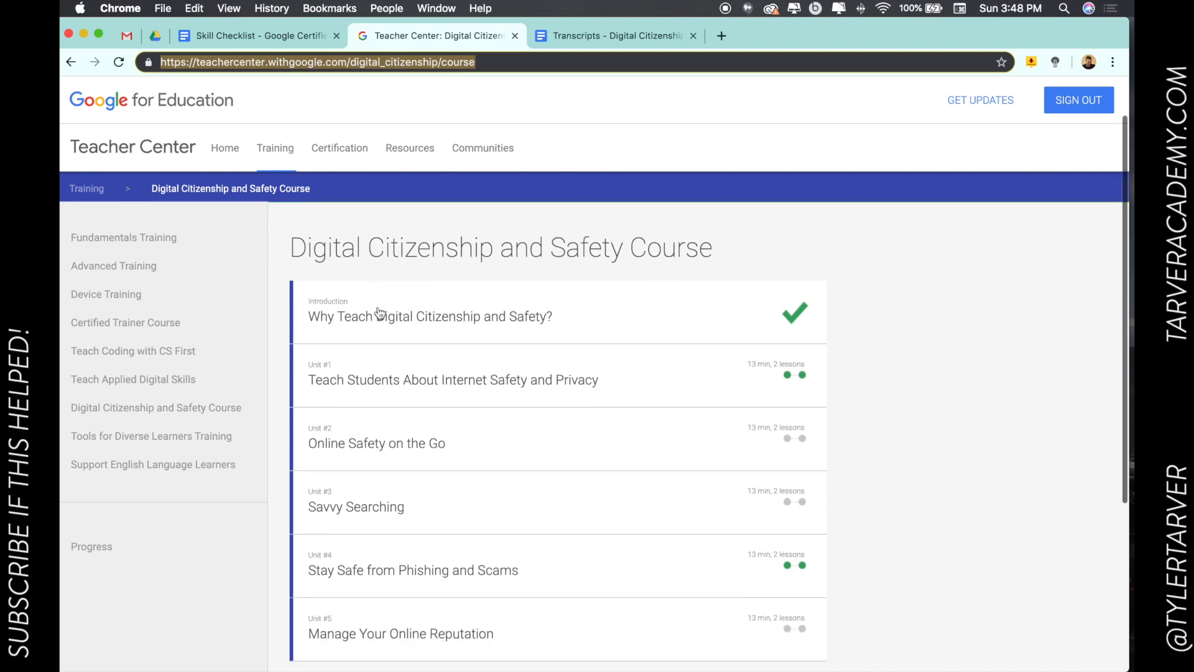
{"action": "scroll", "scroll_direction": "down", "scroll_amount": 3}
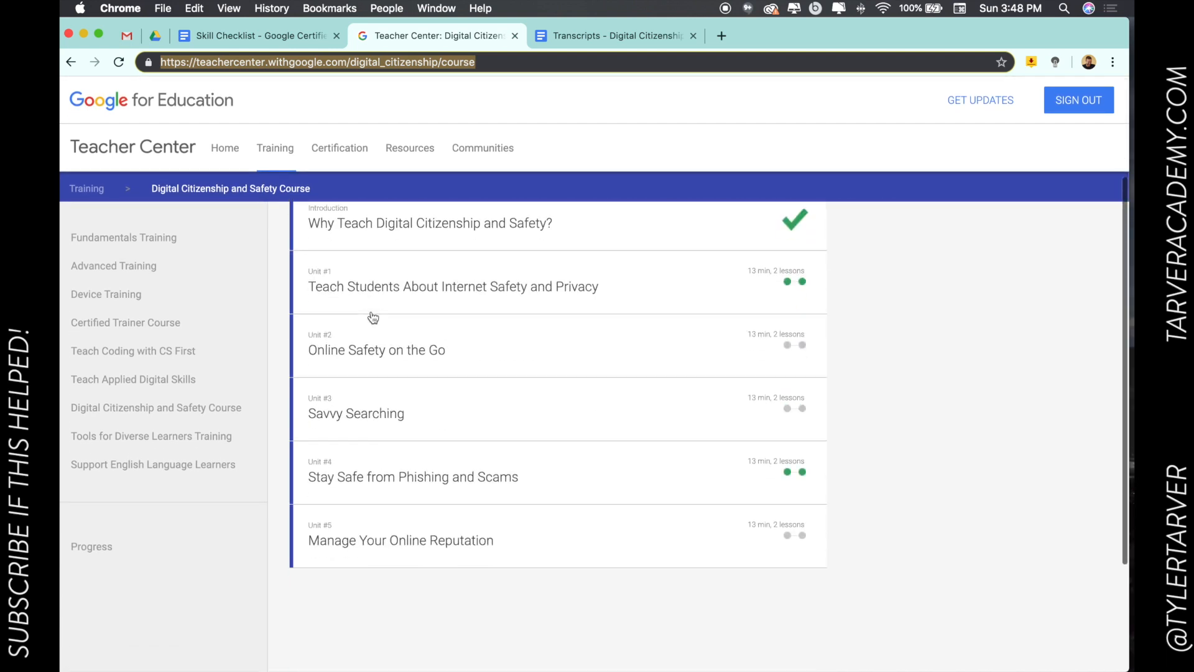
{"action": "scroll", "scroll_direction": "up", "scroll_amount": 3}
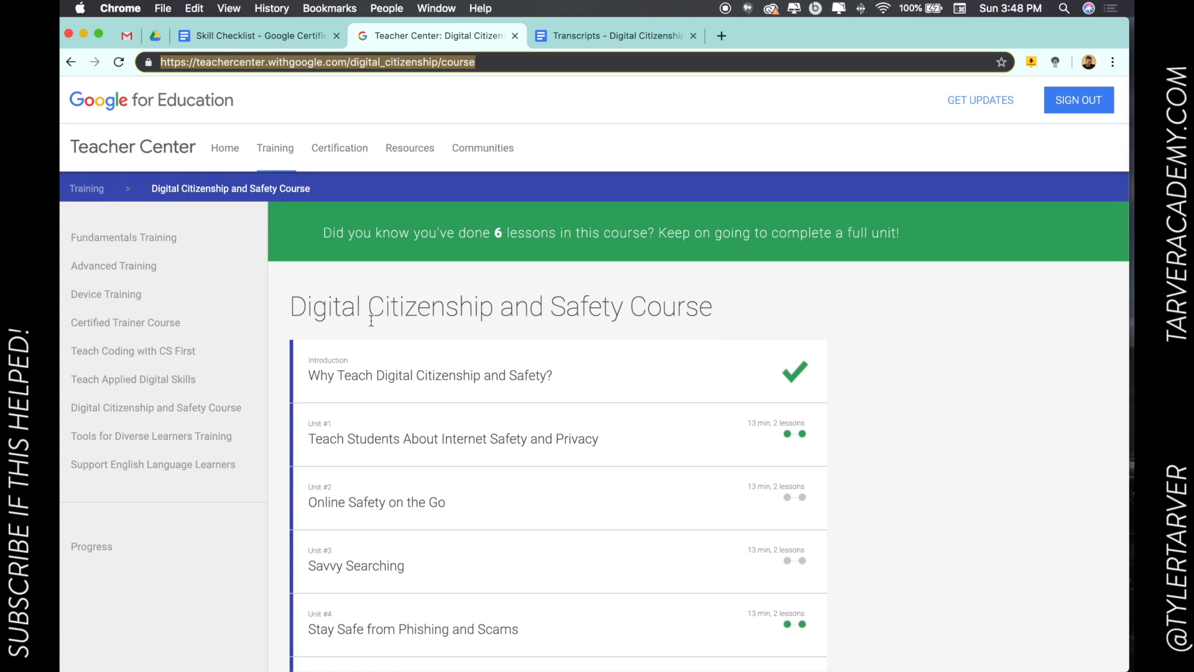
{"action": "mouse_move", "coordinate": [149, 233]}
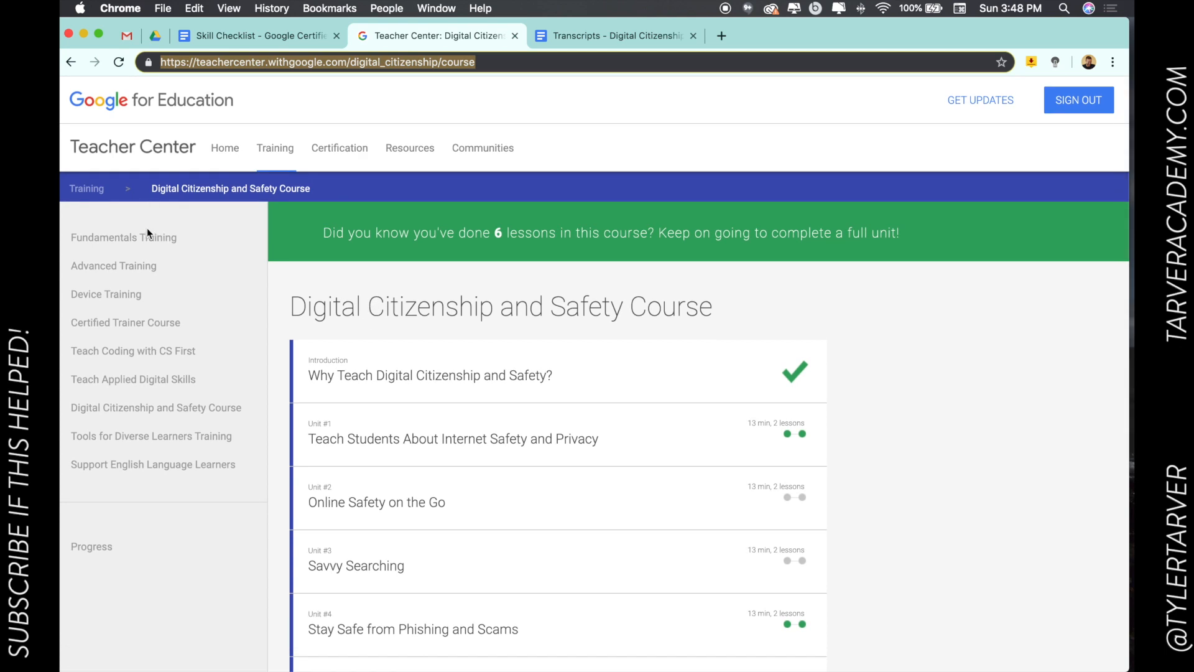
{"action": "mouse_move", "coordinate": [149, 250]}
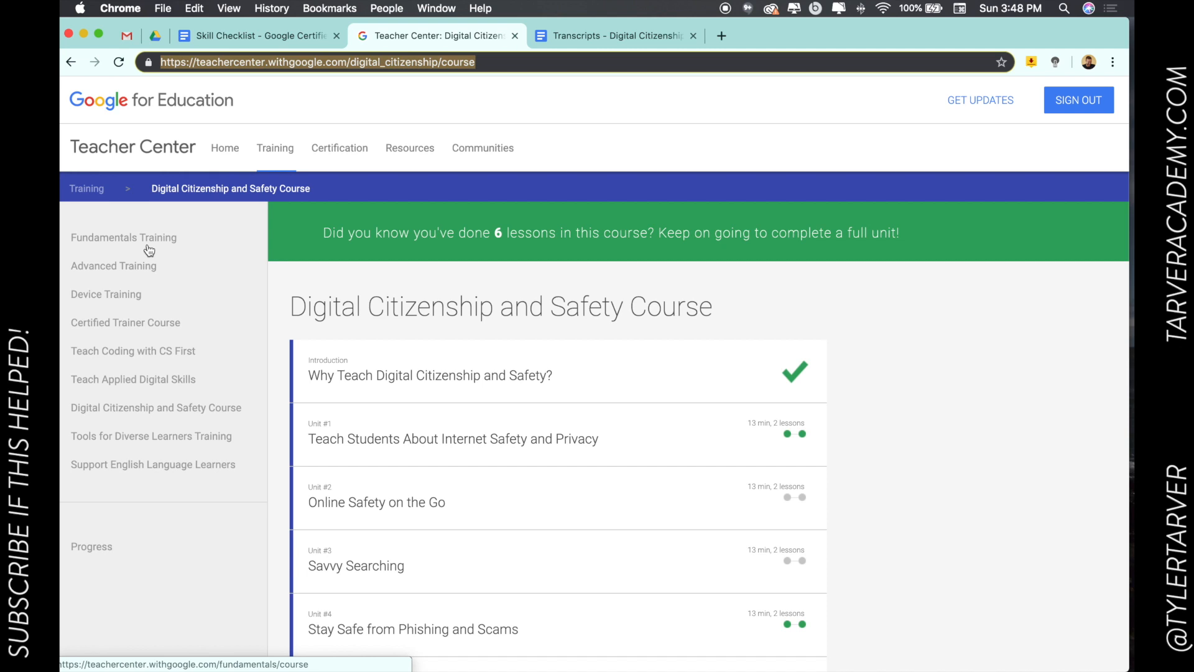
{"action": "mouse_move", "coordinate": [170, 296]}
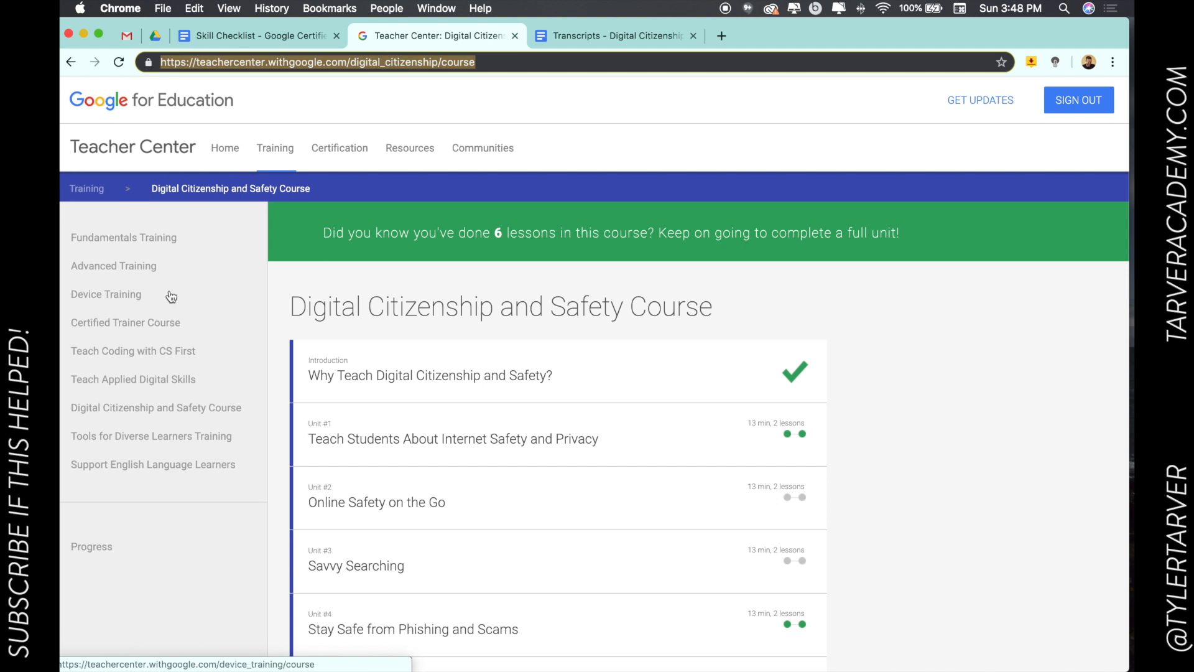
{"action": "mouse_move", "coordinate": [458, 335]}
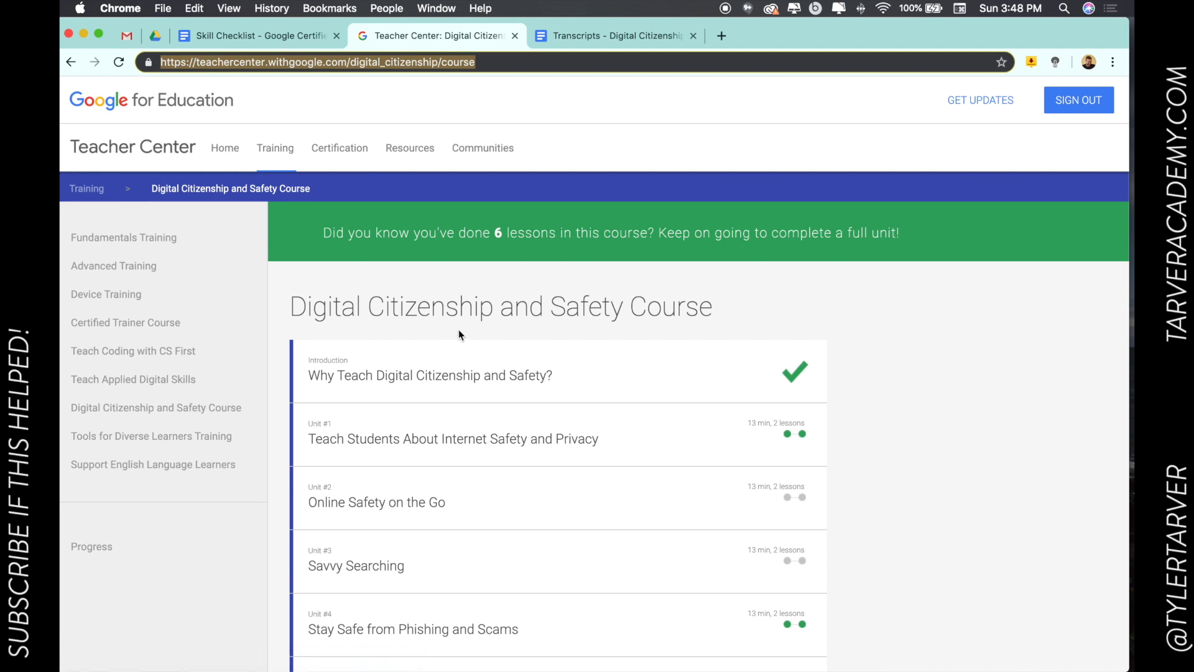
{"action": "mouse_move", "coordinate": [455, 309]}
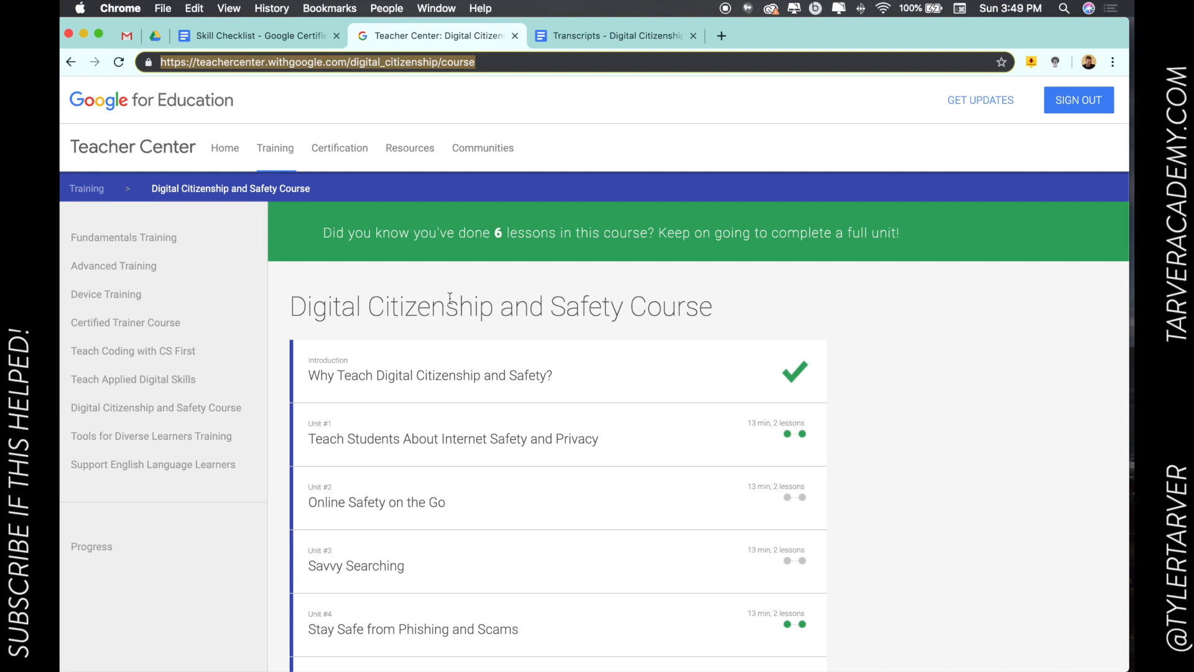
{"action": "mouse_move", "coordinate": [253, 84]}
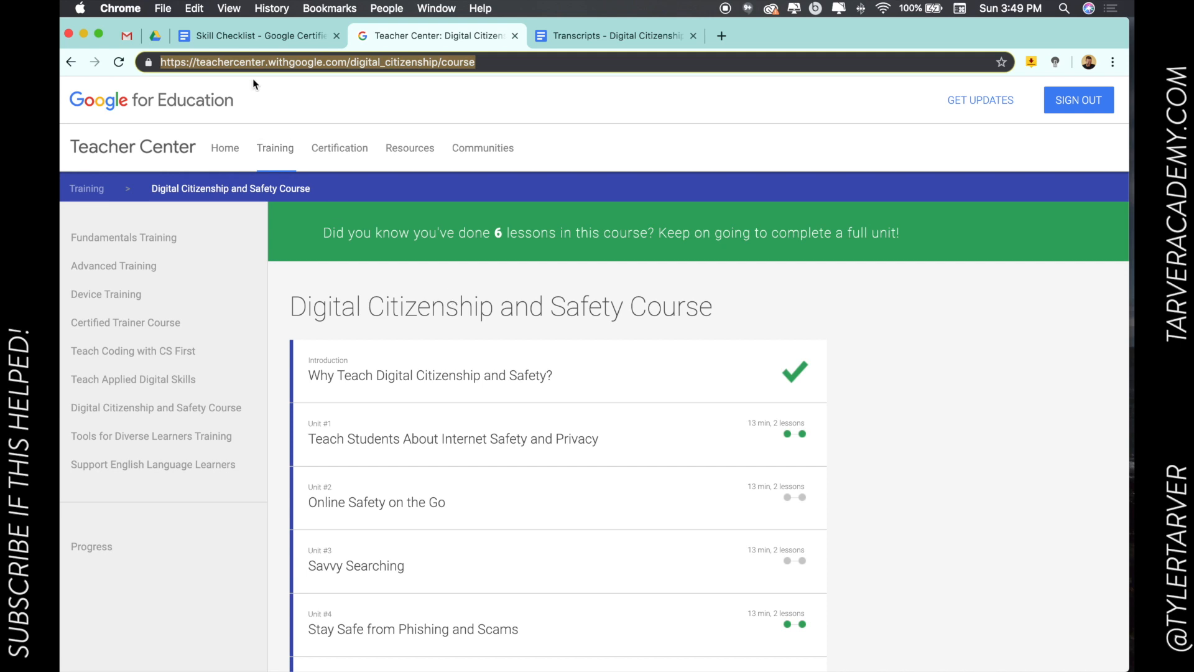
{"action": "mouse_move", "coordinate": [439, 437]}
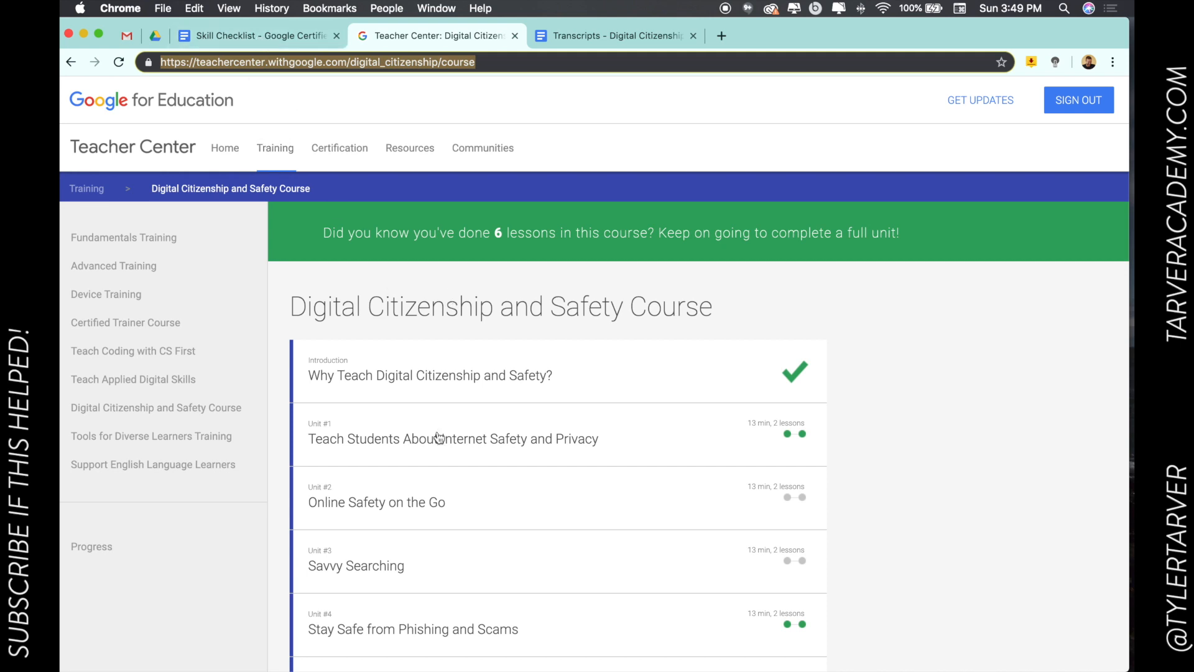
{"action": "mouse_move", "coordinate": [113, 265]}
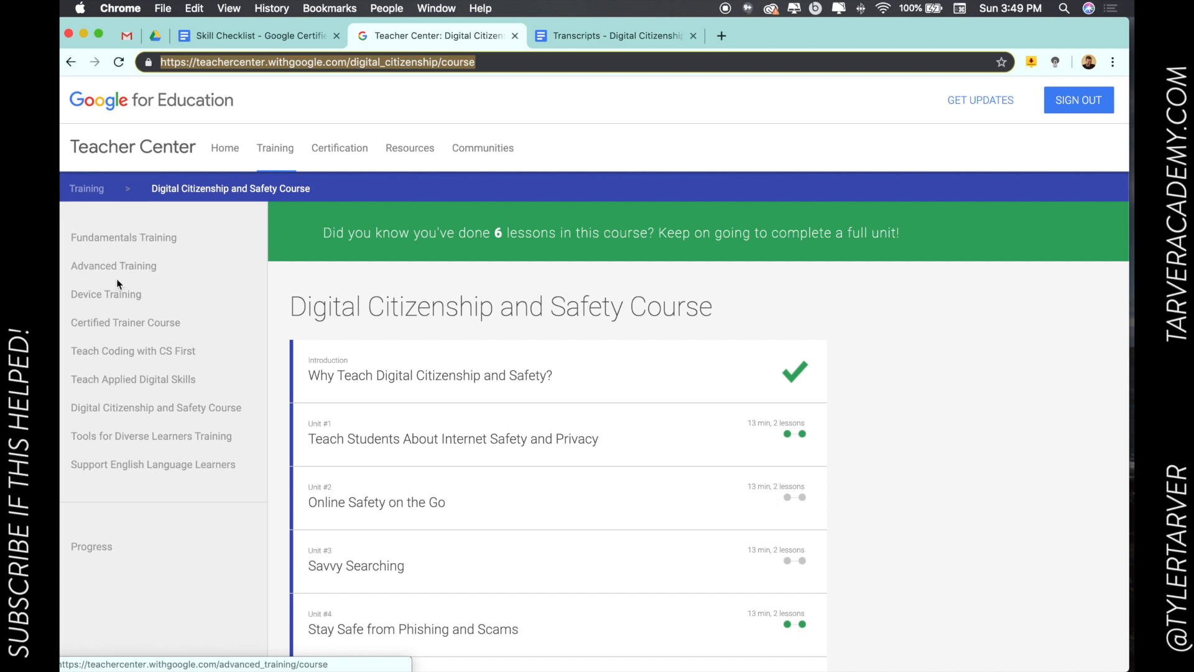
{"action": "mouse_move", "coordinate": [129, 276]}
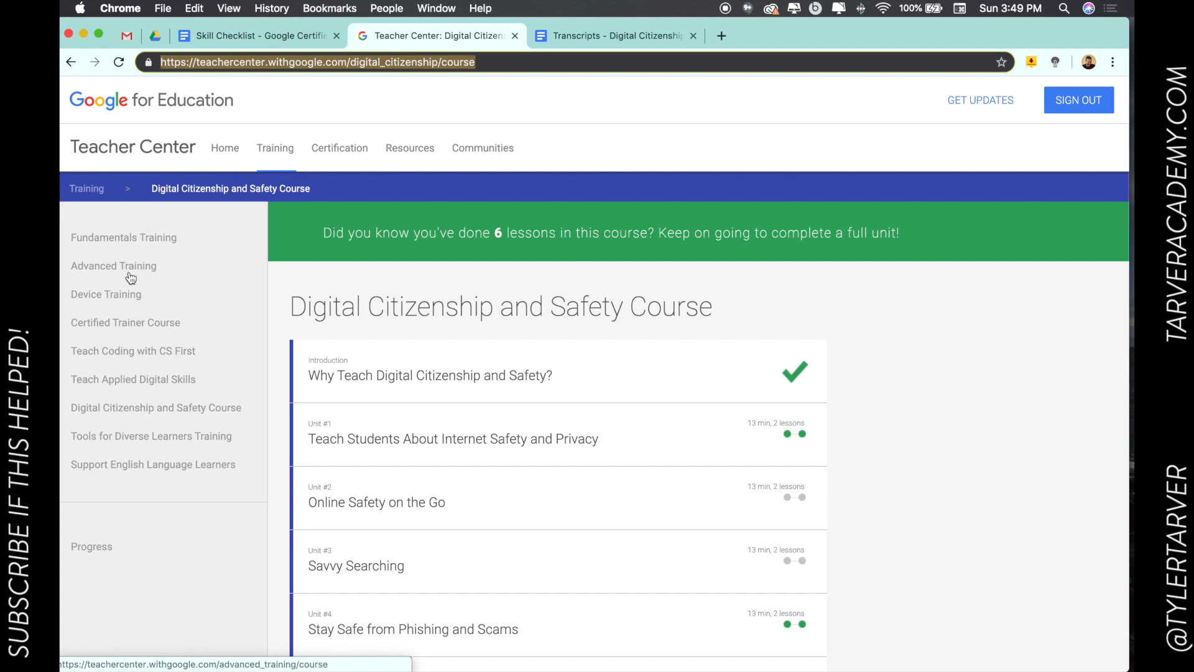
{"action": "mouse_move", "coordinate": [131, 414]}
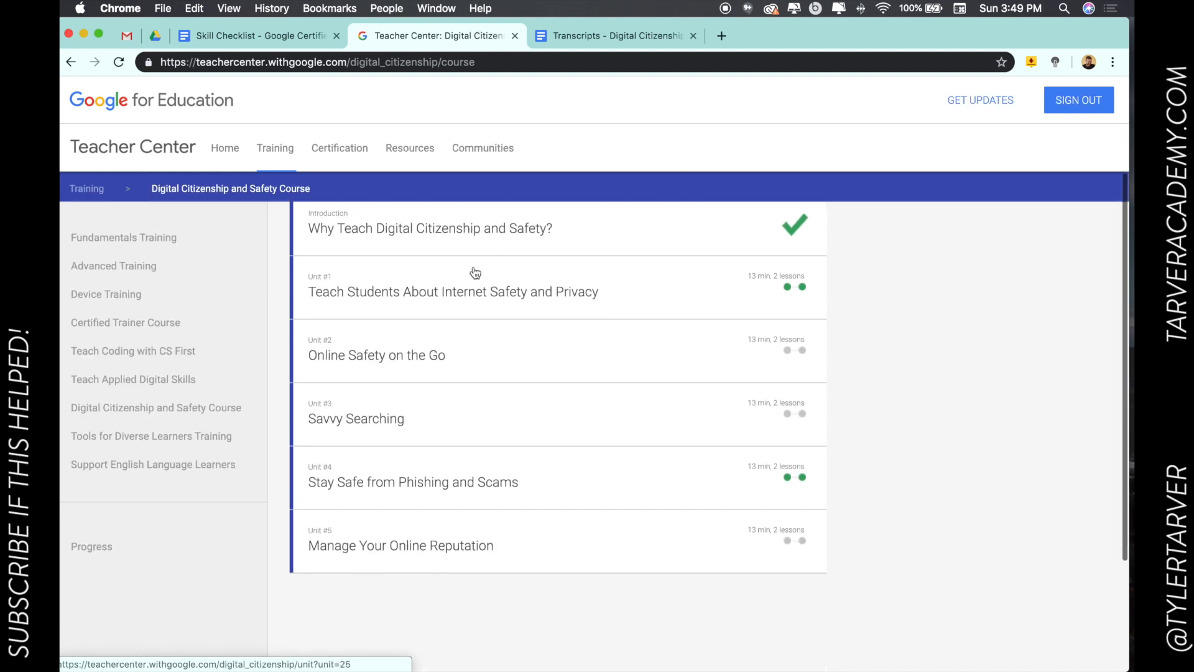
{"action": "scroll", "scroll_direction": "up", "scroll_amount": 3}
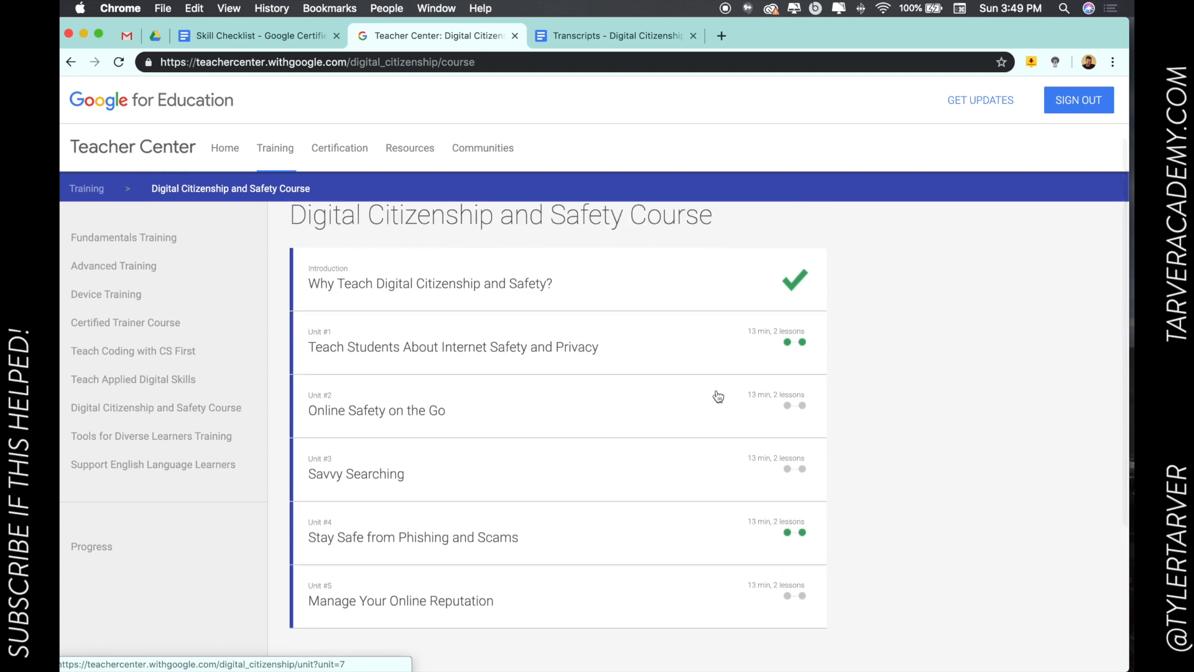
{"action": "mouse_move", "coordinate": [762, 514]}
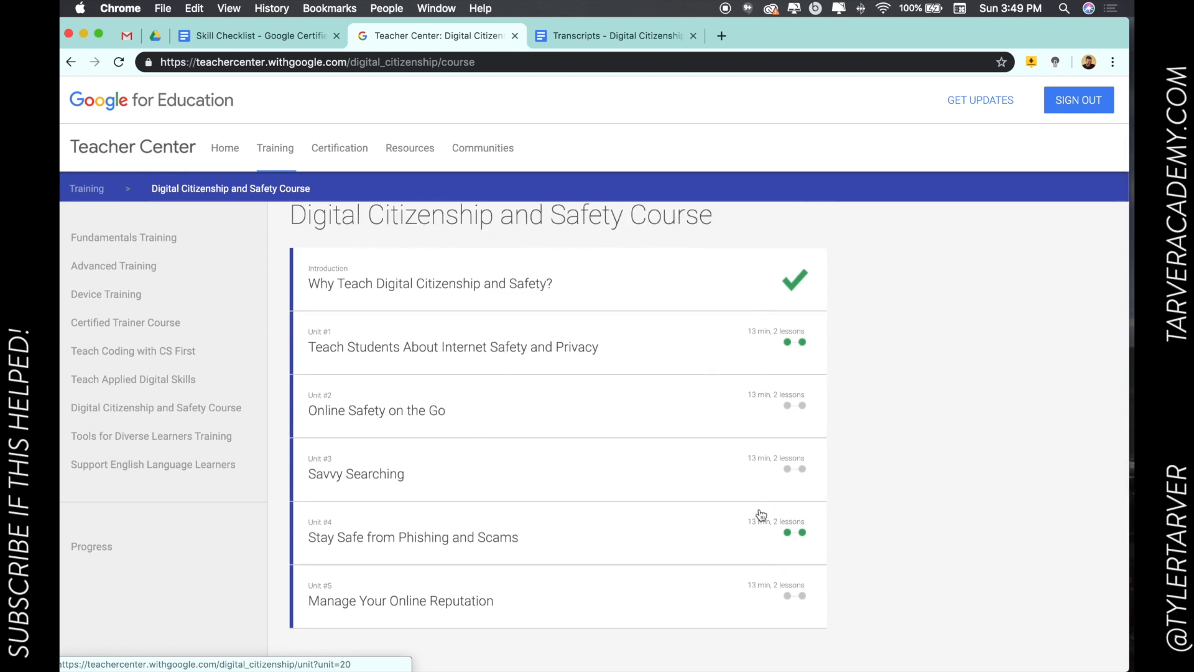
{"action": "mouse_move", "coordinate": [720, 402]}
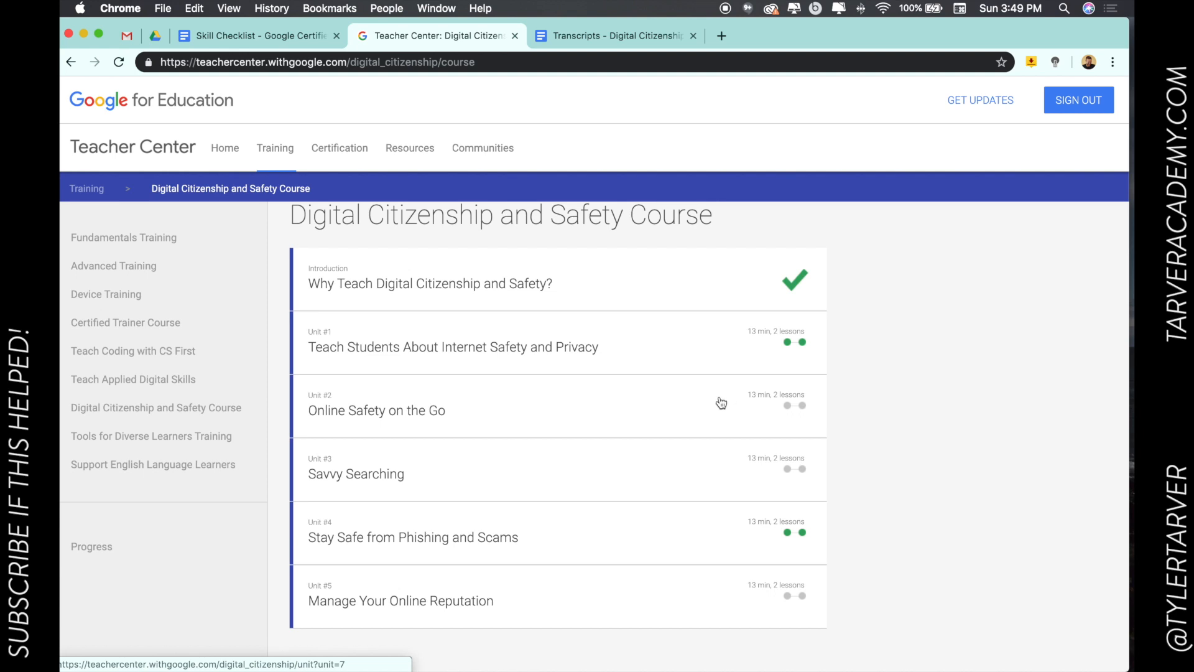
{"action": "mouse_move", "coordinate": [716, 374]}
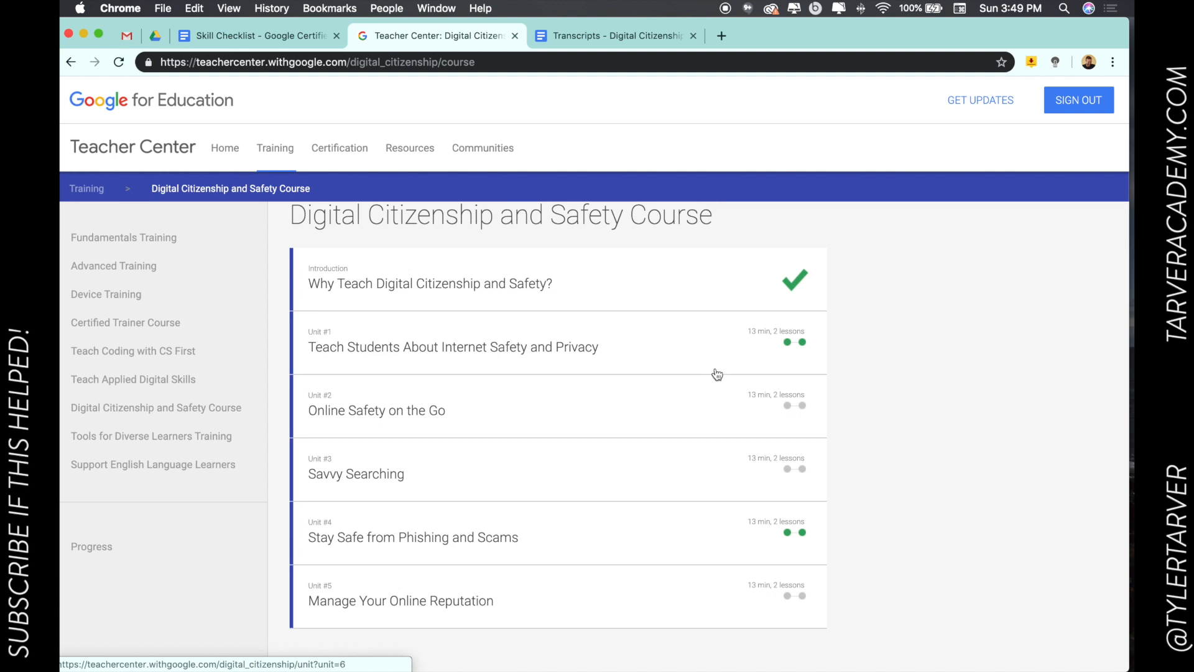
{"action": "scroll", "scroll_direction": "down", "scroll_amount": 3}
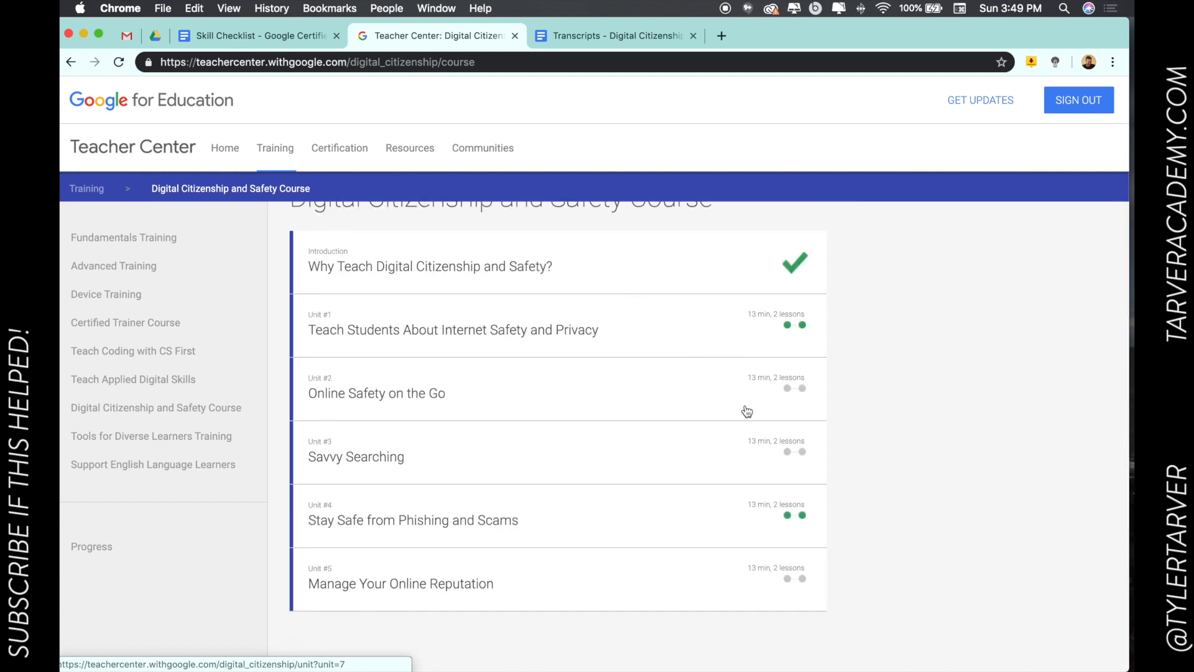
{"action": "mouse_move", "coordinate": [508, 302]}
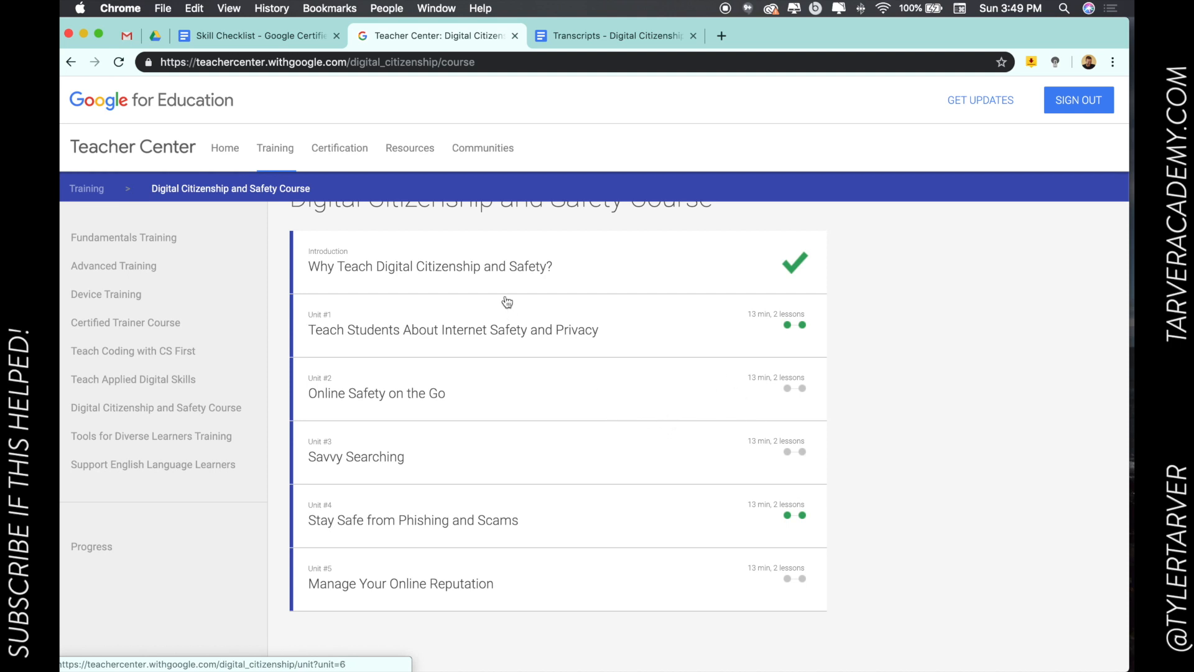
- Go through the Introduction lesson and on to the Course lesson
{"action": "left_click", "coordinate": [429, 267]}
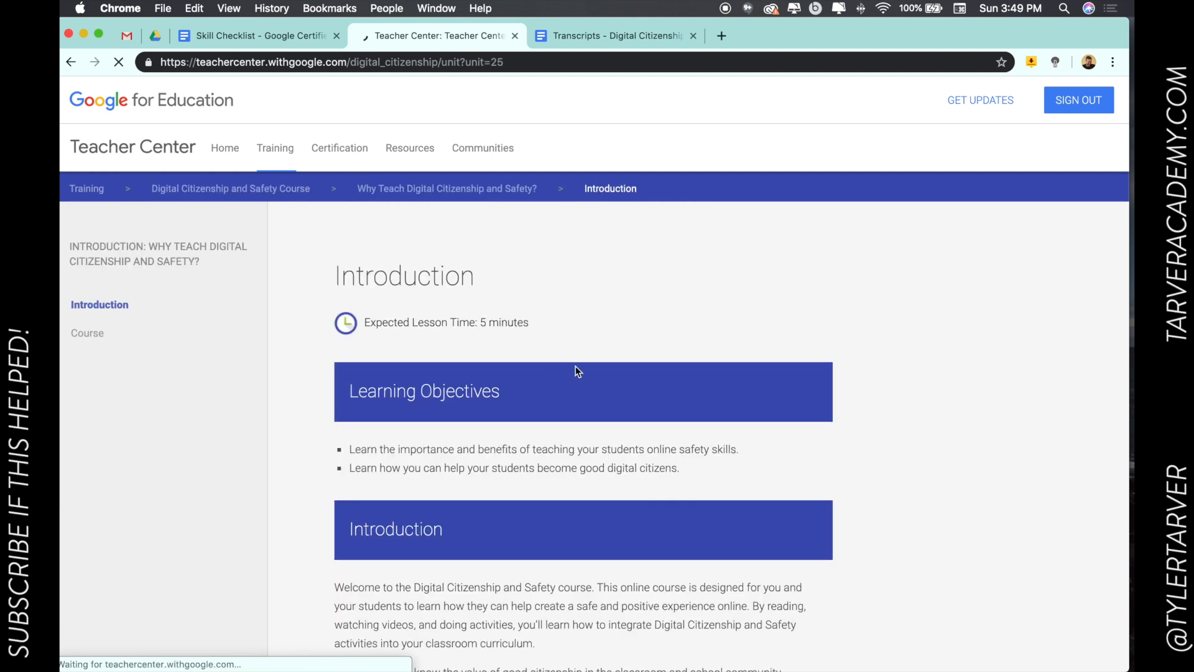
{"action": "scroll", "scroll_direction": "down", "scroll_amount": 3}
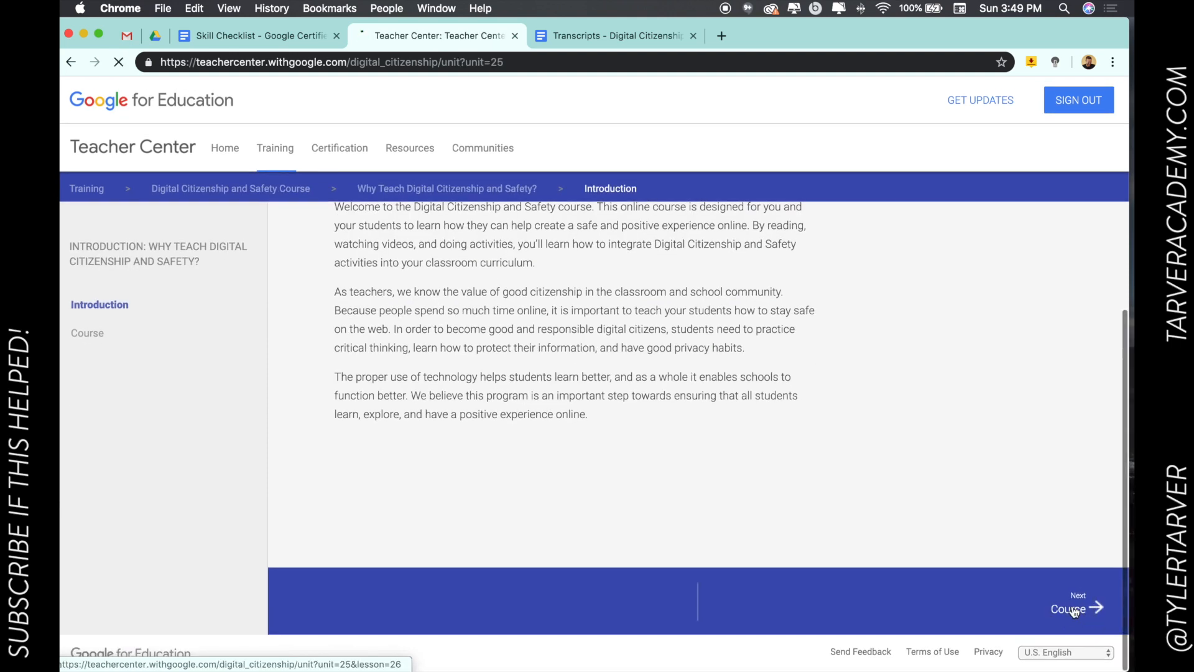
{"action": "left_click", "coordinate": [1069, 608]}
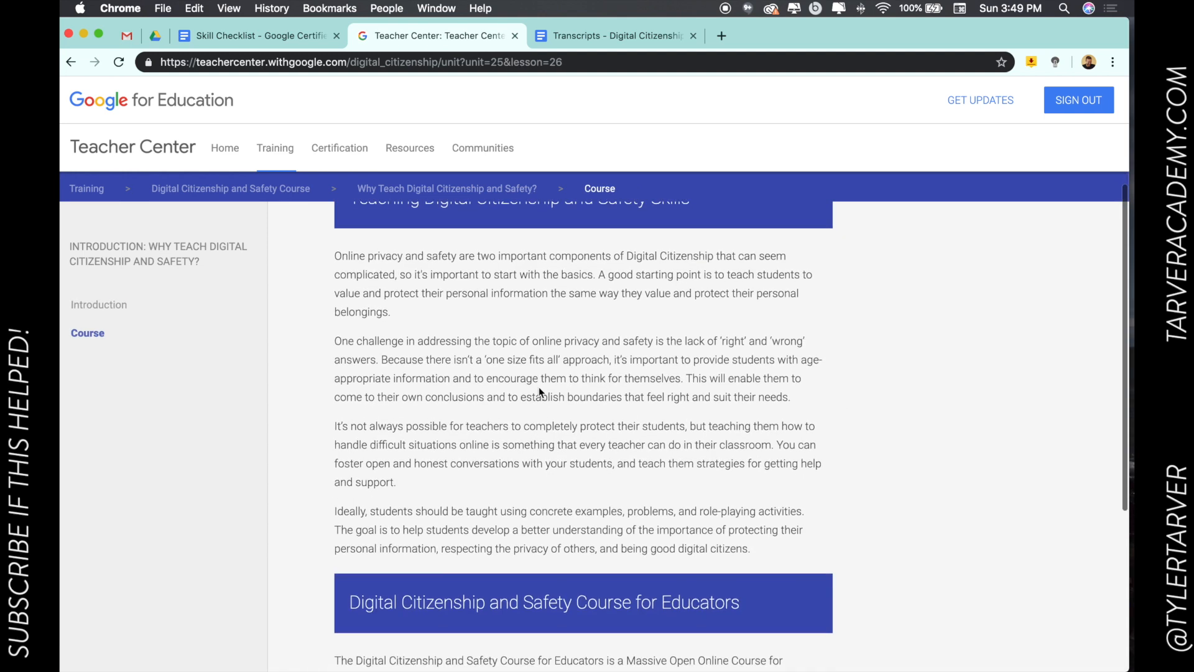
{"action": "scroll", "scroll_direction": "down", "scroll_amount": 3}
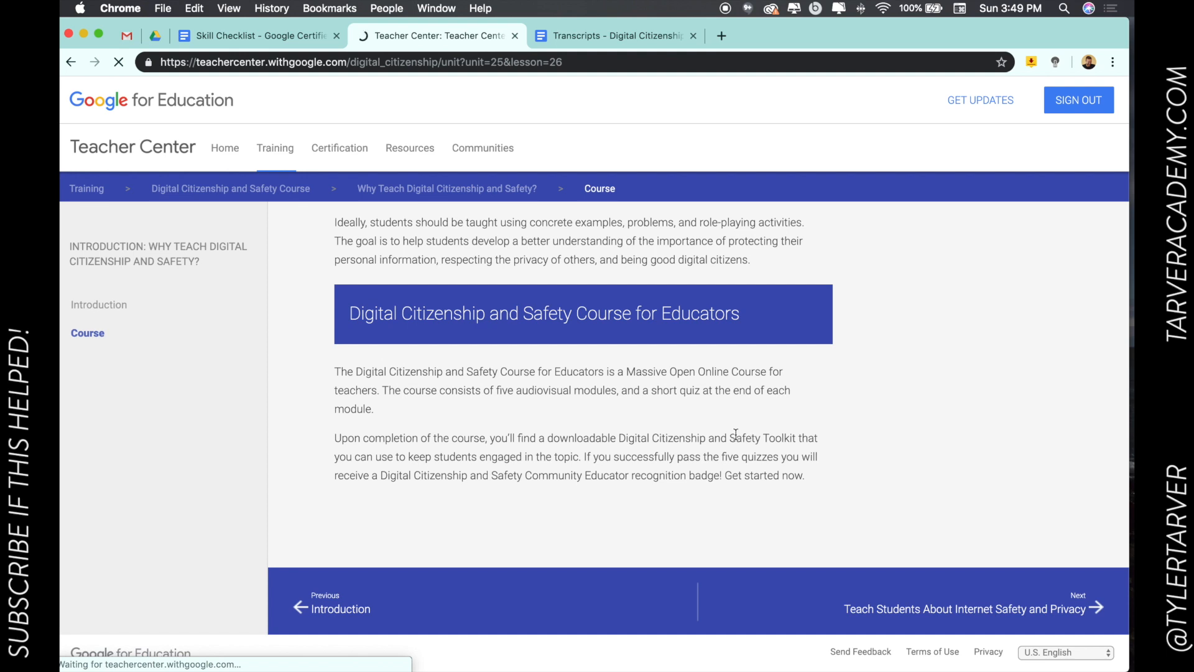
- Continue through Unit 1 Introduction to the Get started video lesson, then return to the Skill Checklist
{"action": "left_click", "coordinate": [972, 608]}
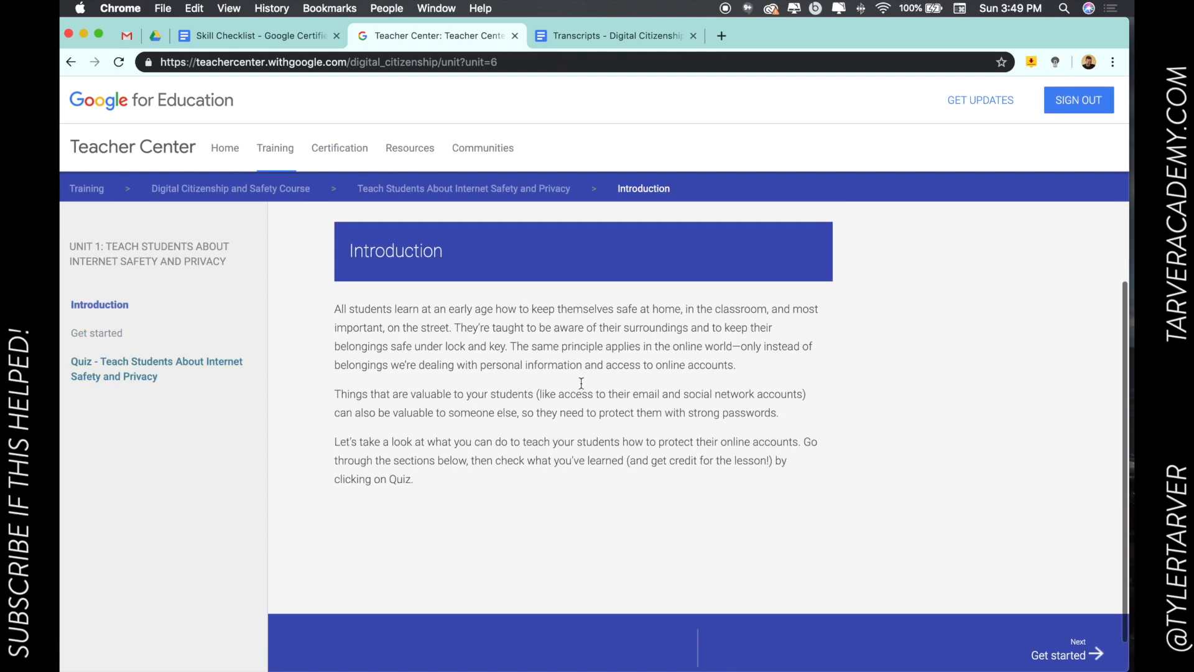
{"action": "scroll", "scroll_direction": "down", "scroll_amount": 3}
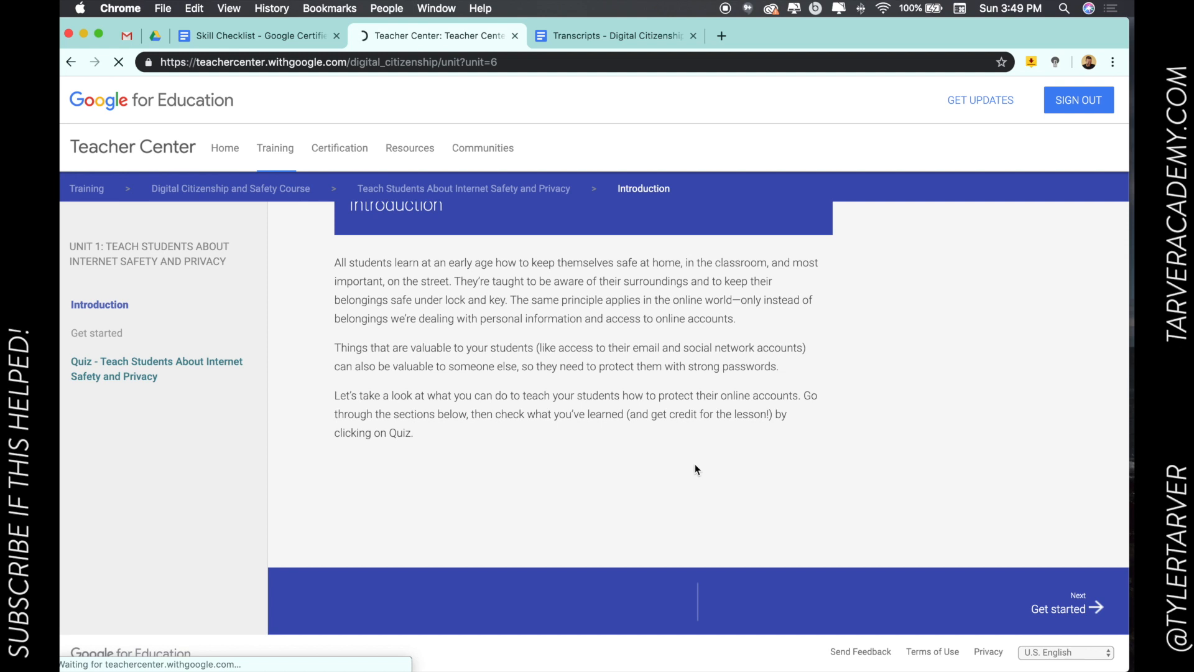
{"action": "left_click", "coordinate": [1057, 608]}
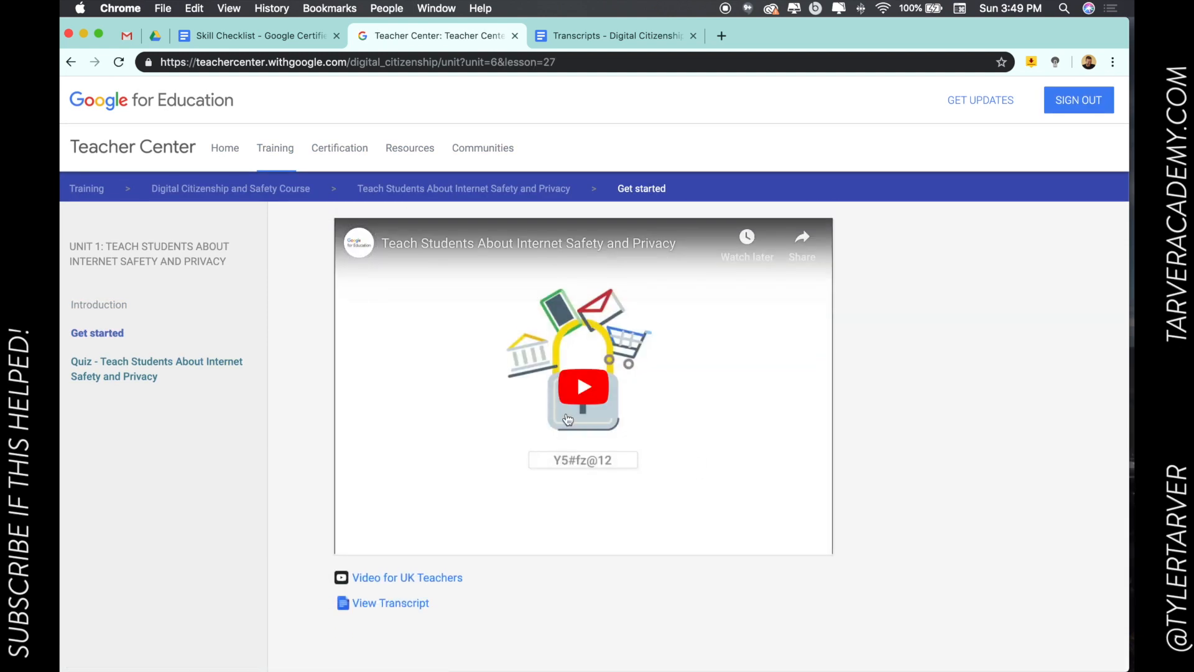
{"action": "mouse_move", "coordinate": [359, 248]}
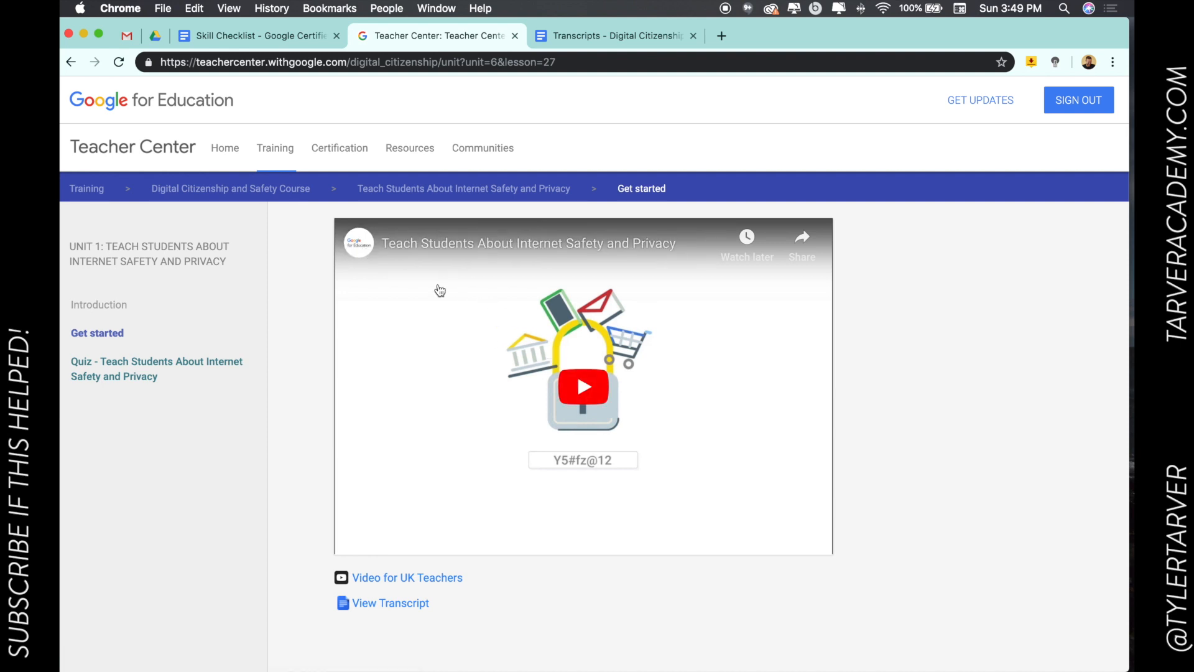
{"action": "left_click", "coordinate": [255, 36]}
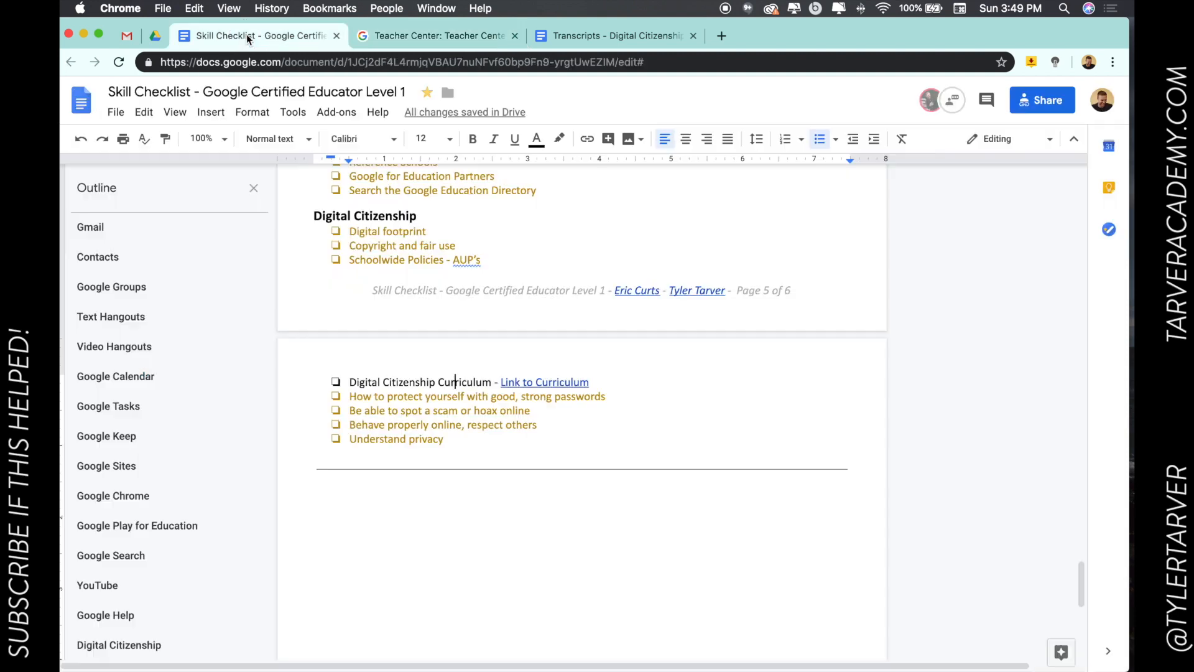
{"action": "mouse_move", "coordinate": [452, 382]}
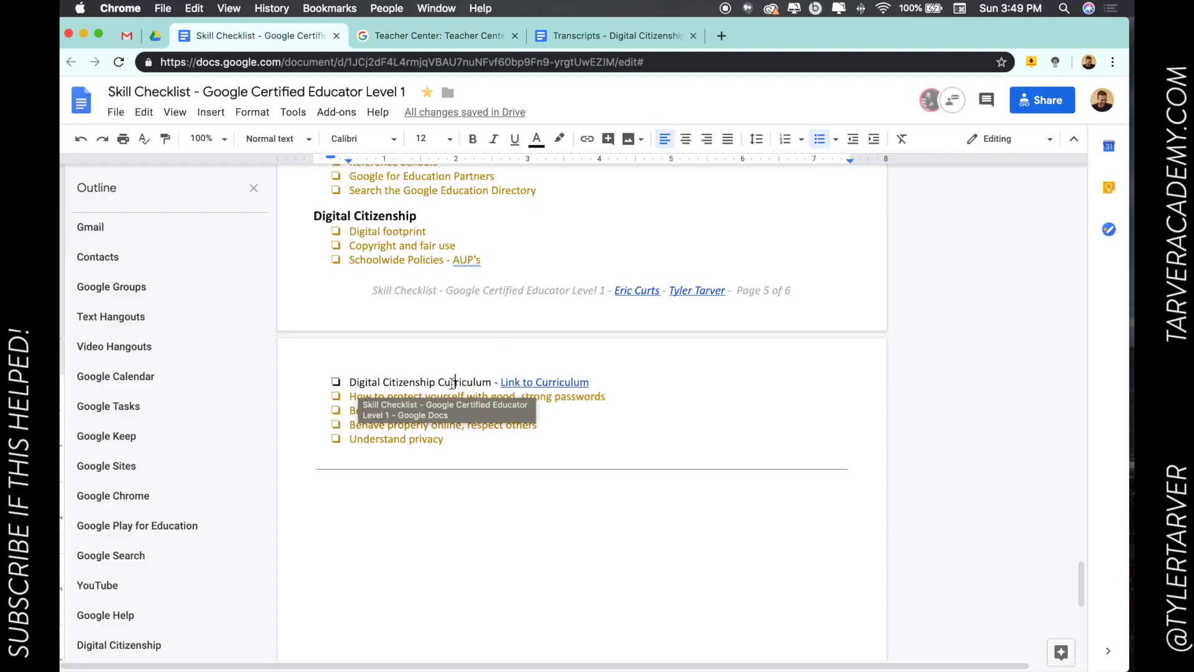
{"action": "mouse_move", "coordinate": [460, 424]}
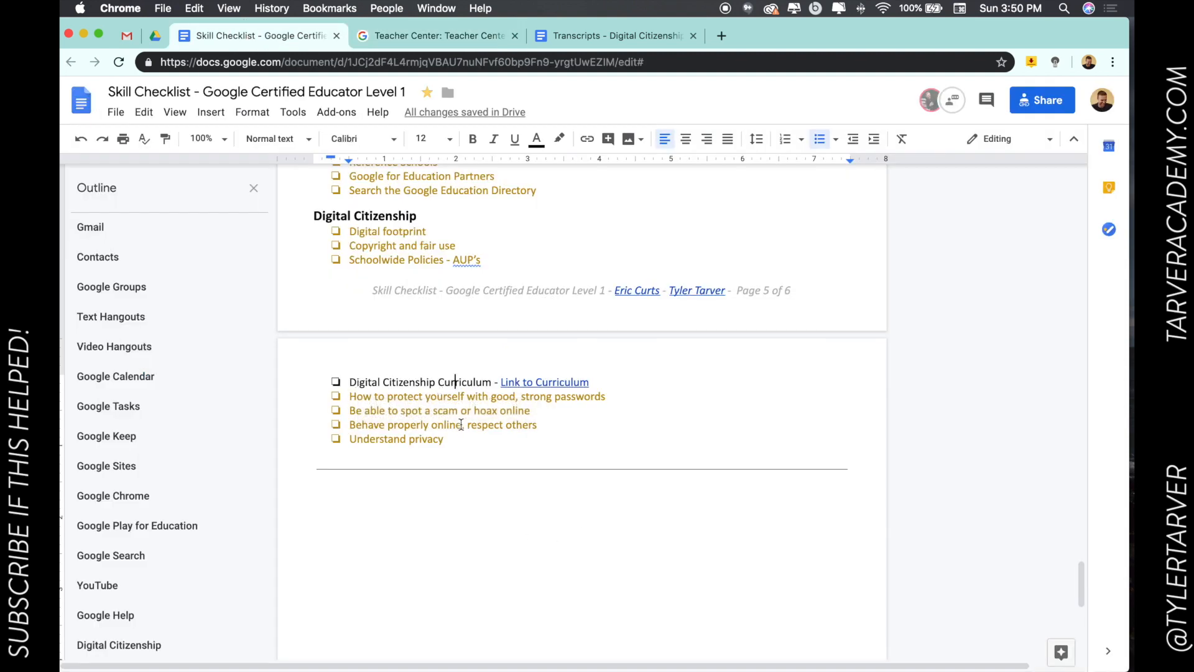